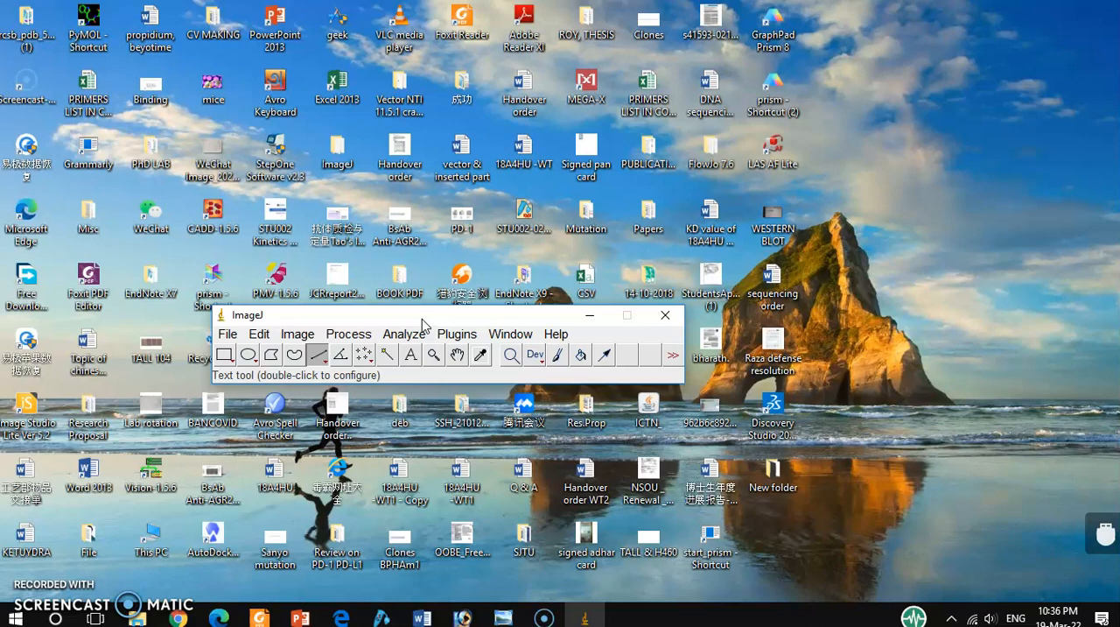
- Open the 'wound healing' TIFF image from New folder via File > Open
{"action": "left_click", "coordinate": [434, 318]}
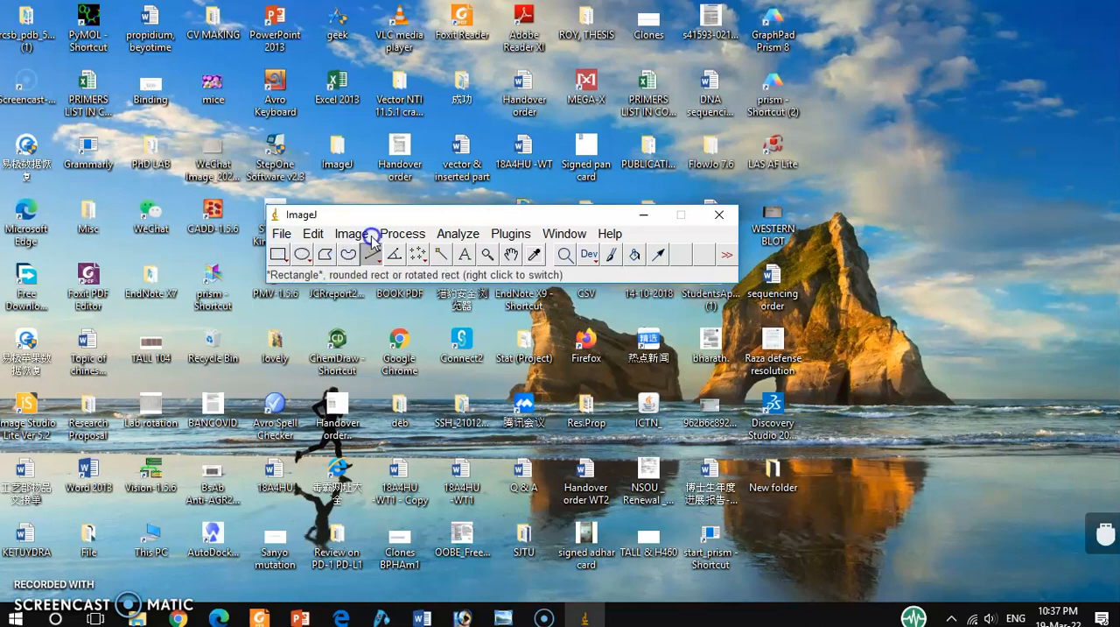
{"action": "left_click", "coordinate": [280, 234]}
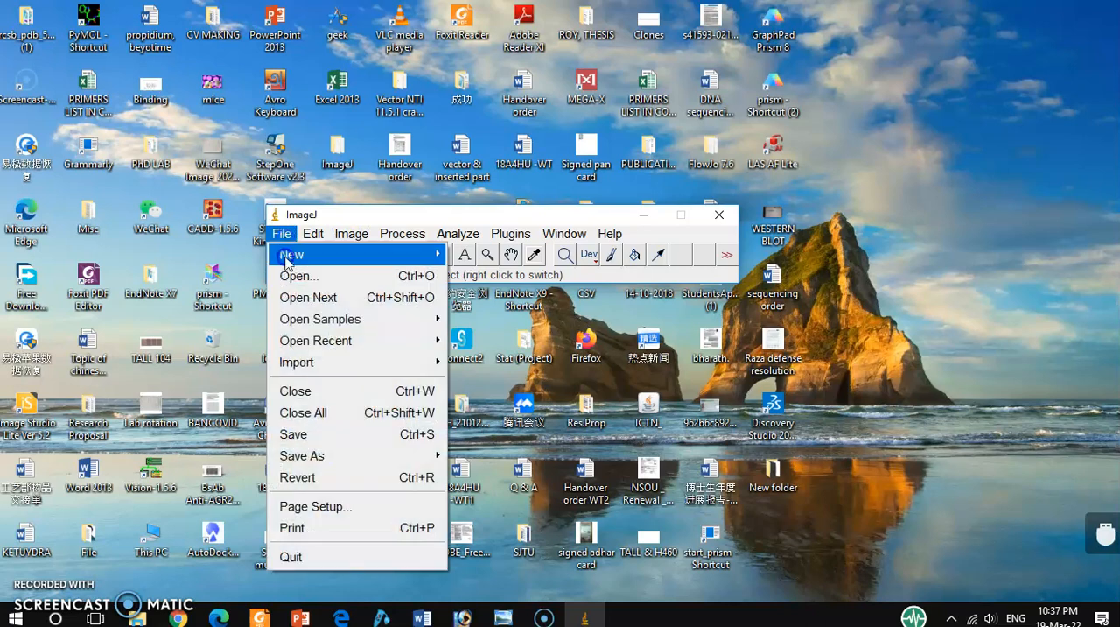
{"action": "left_click", "coordinate": [298, 277]}
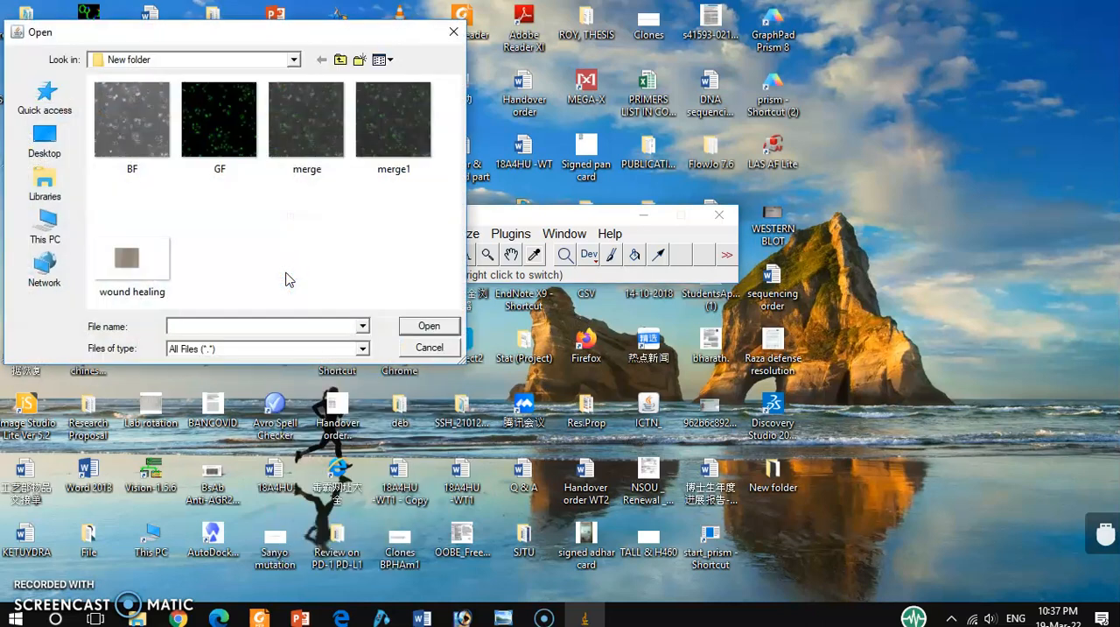
{"action": "left_click", "coordinate": [131, 259]}
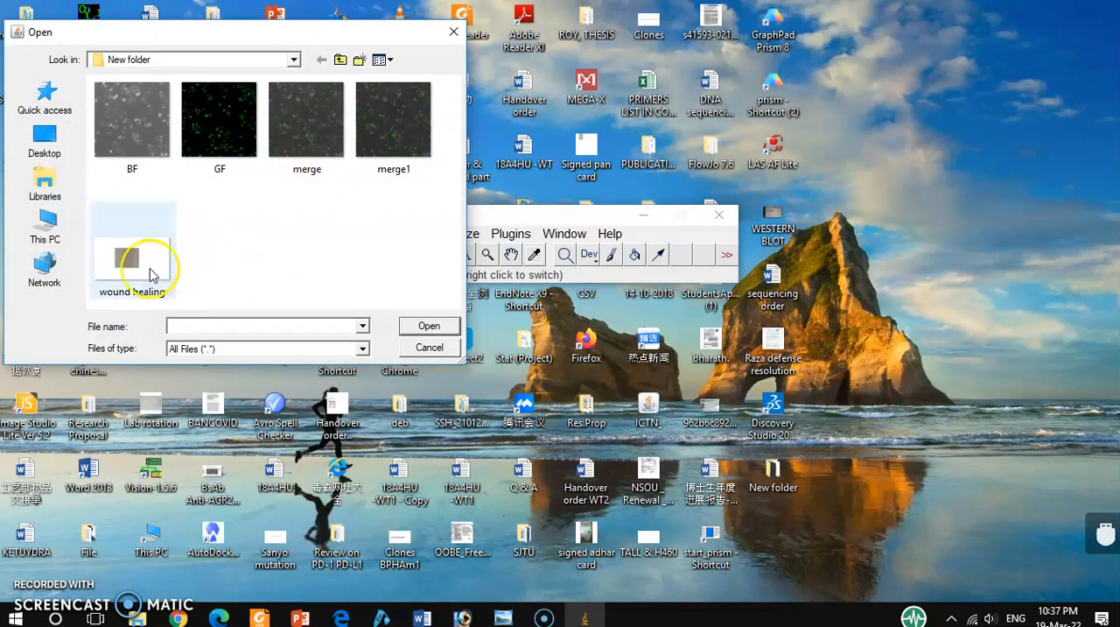
{"action": "left_click", "coordinate": [131, 248]}
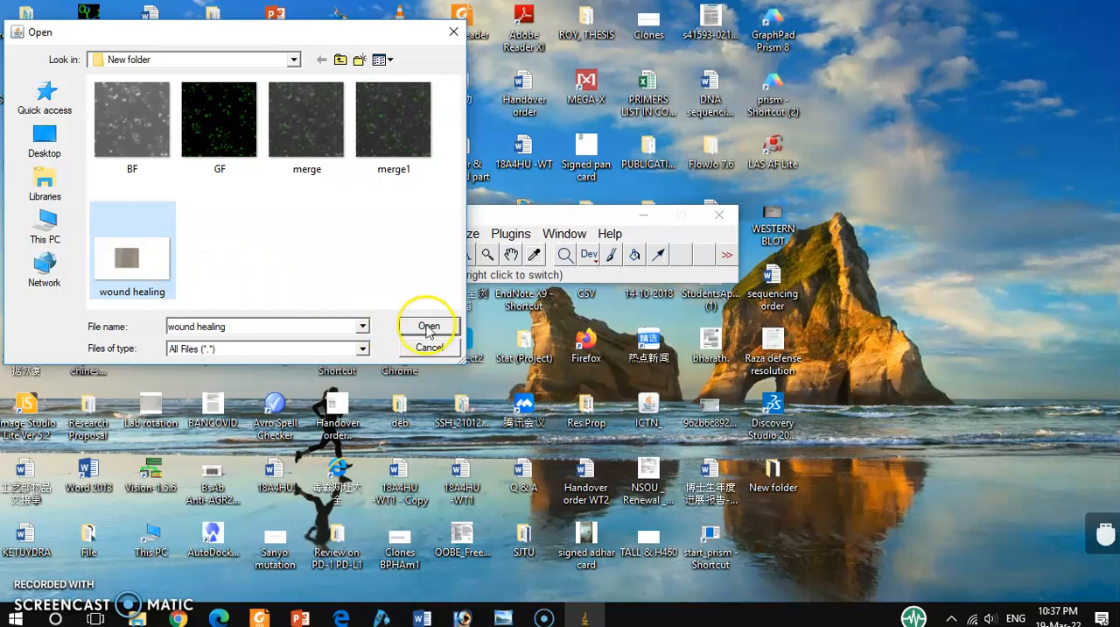
{"action": "left_click", "coordinate": [428, 326]}
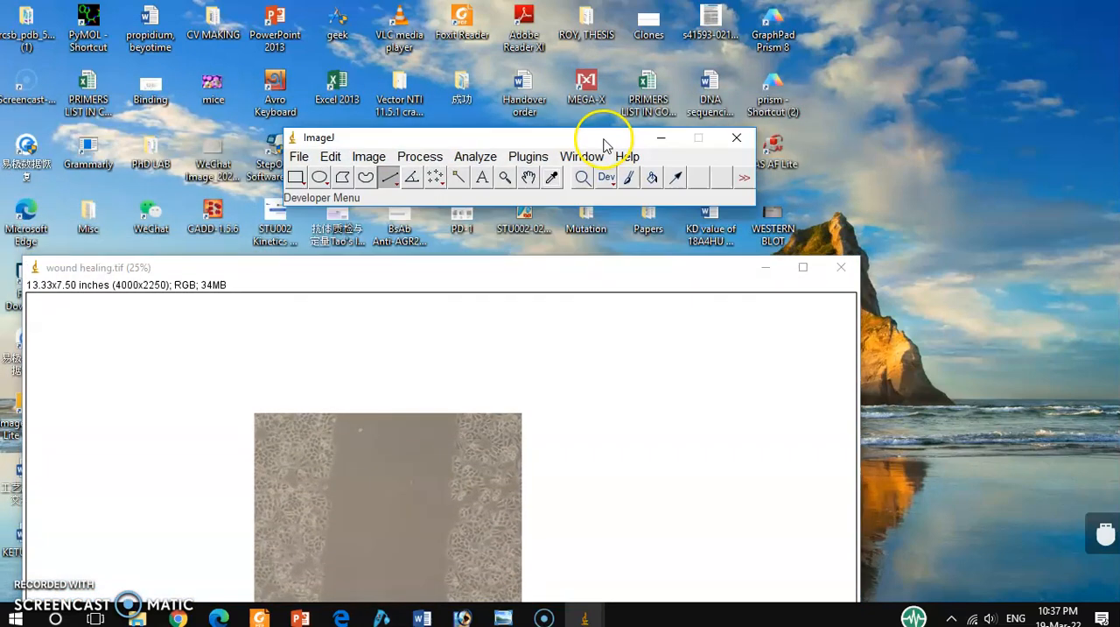
- Draw a straight horizontal line across the wound gap from left edge to right edge
{"action": "left_click_drag", "start_coordinate": [604, 137], "coordinate": [602, 61]}
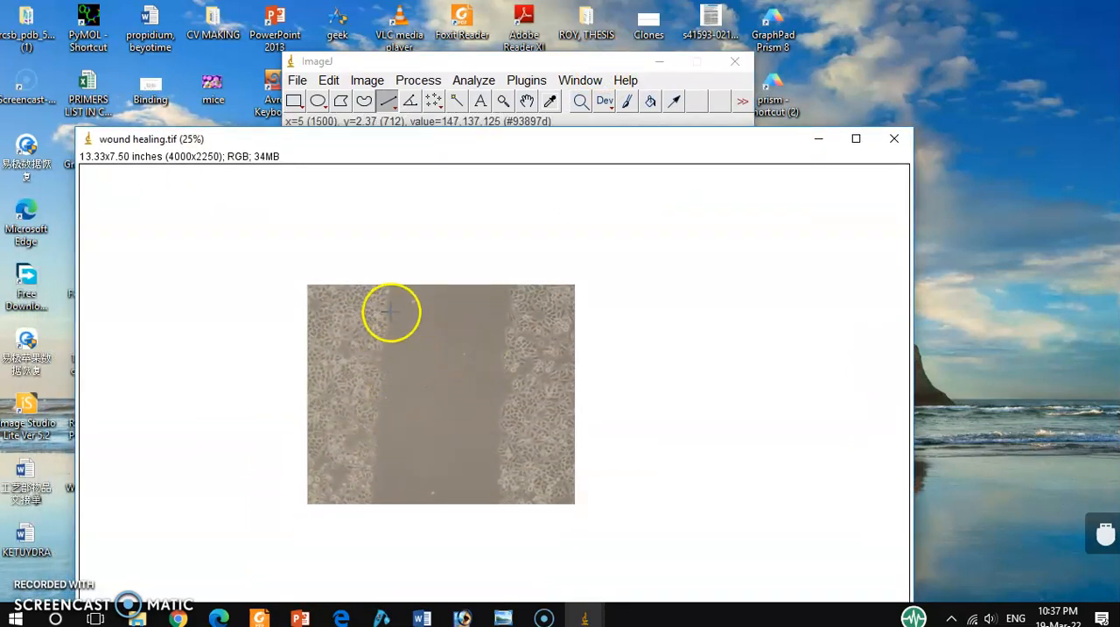
{"action": "mouse_move", "coordinate": [511, 335]}
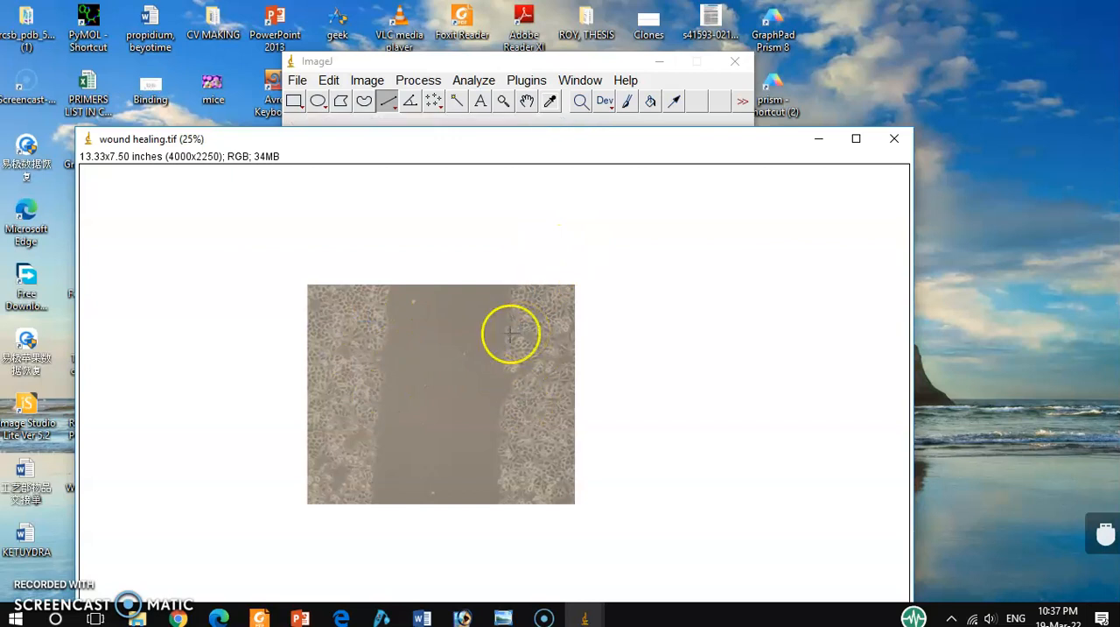
{"action": "mouse_move", "coordinate": [382, 364]}
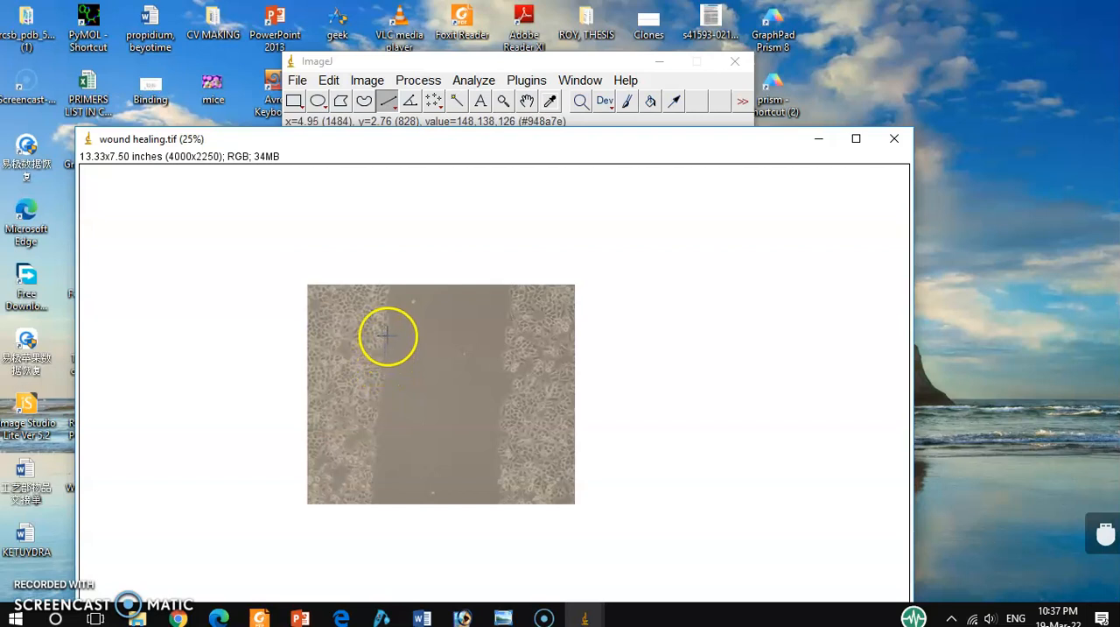
{"action": "left_click_drag", "start_coordinate": [388, 336], "coordinate": [447, 336]}
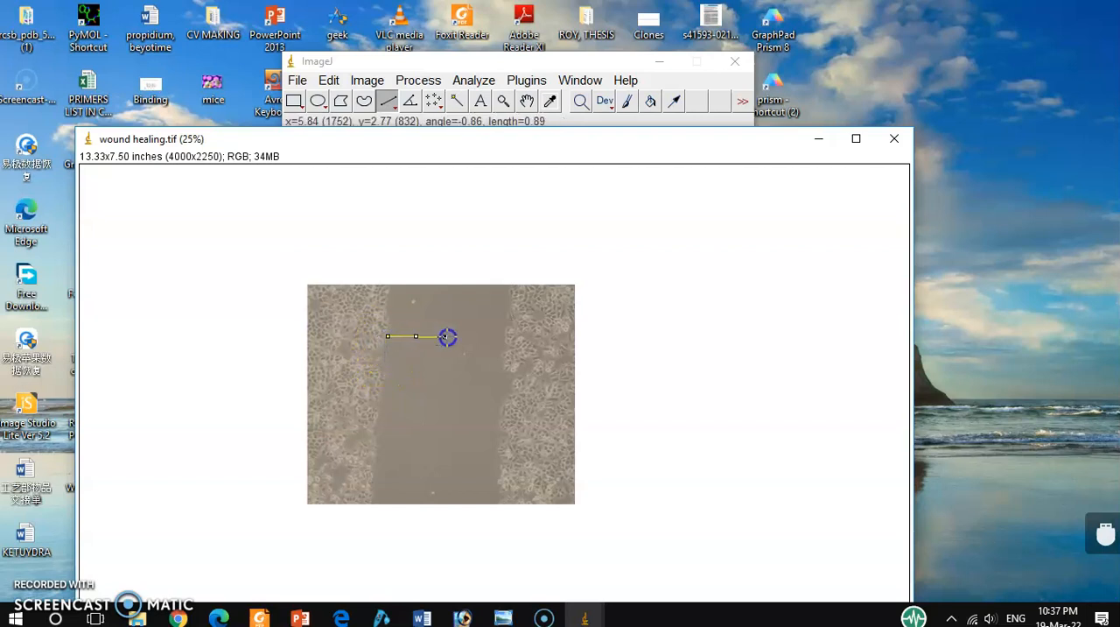
{"action": "left_click_drag", "start_coordinate": [448, 337], "coordinate": [508, 336]}
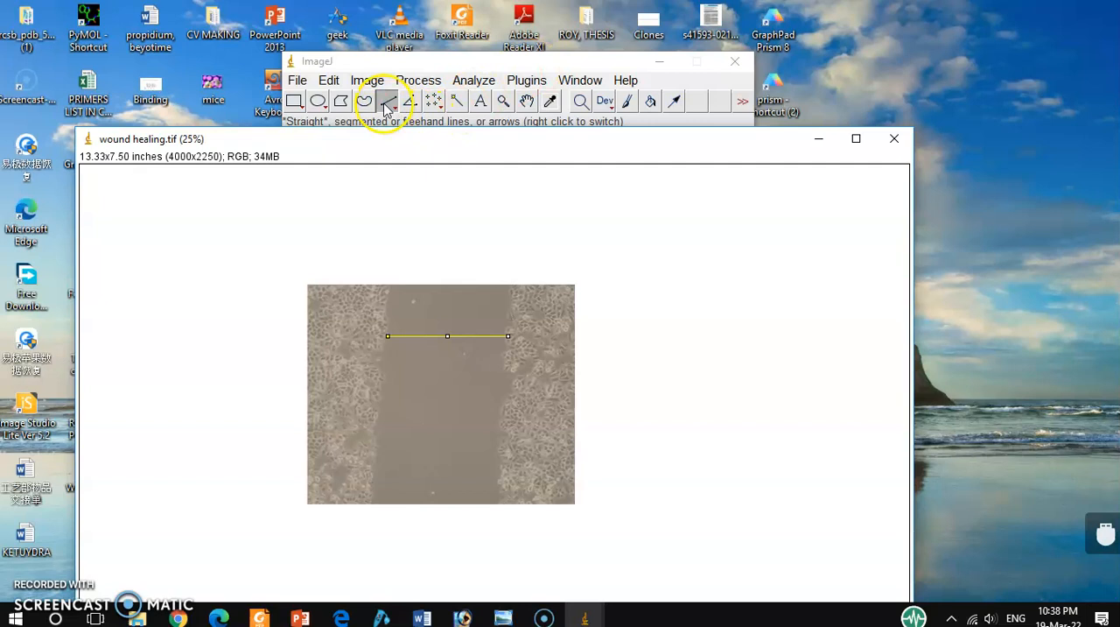
{"action": "left_click", "coordinate": [387, 101]}
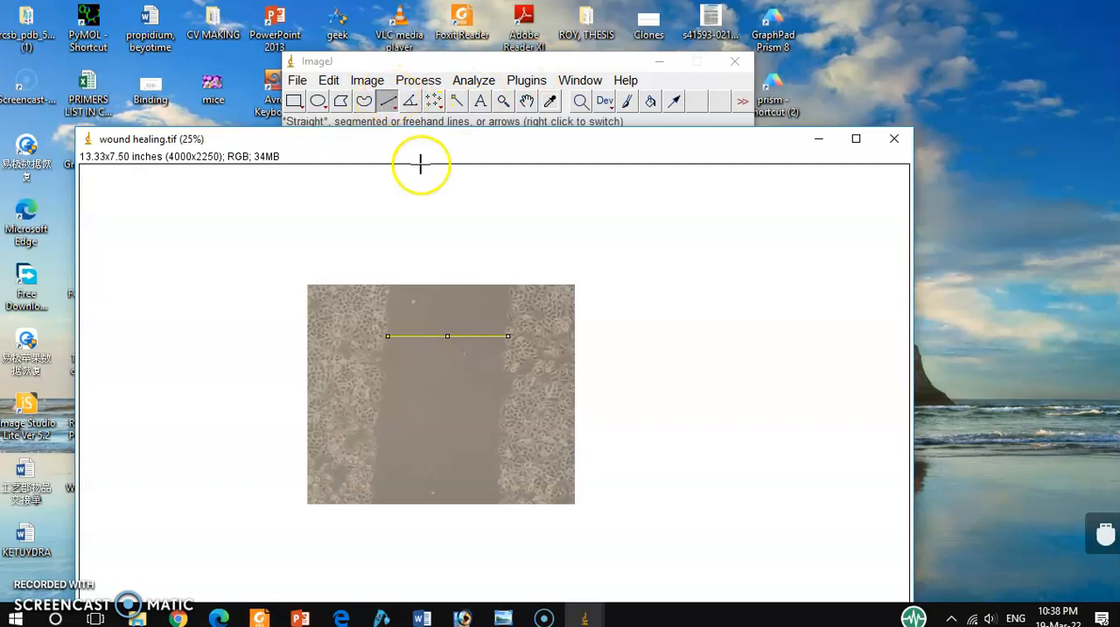
{"action": "mouse_move", "coordinate": [444, 214]}
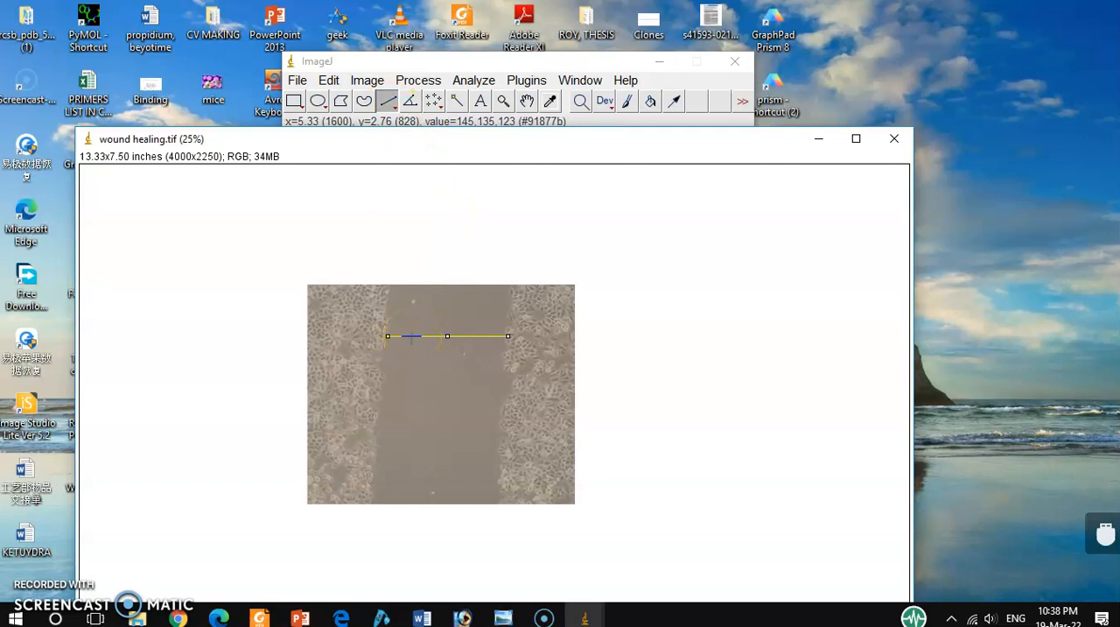
{"action": "mouse_move", "coordinate": [646, 270]}
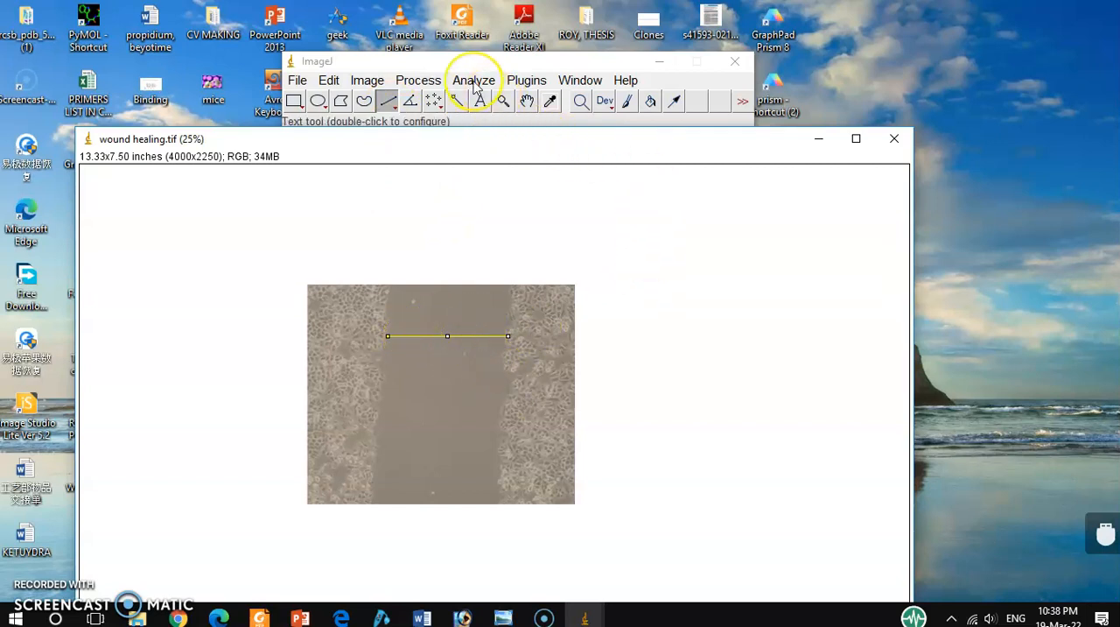
- Measure the gap line with Analyze > Measure, giving length 1.933 in the Results table
{"action": "left_click", "coordinate": [472, 81]}
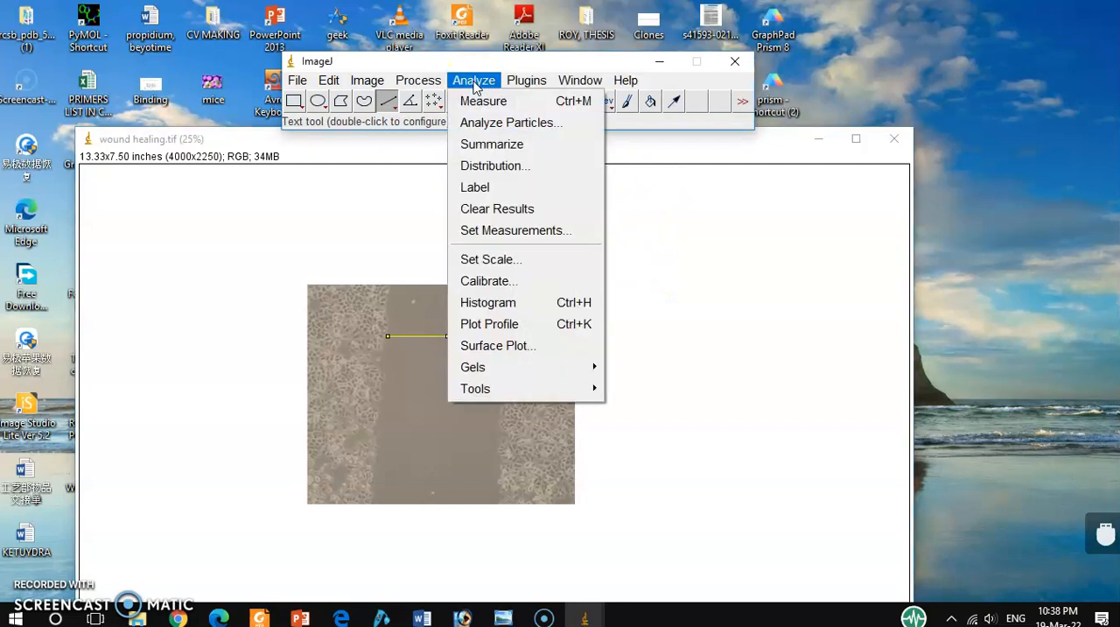
{"action": "left_click", "coordinate": [483, 101]}
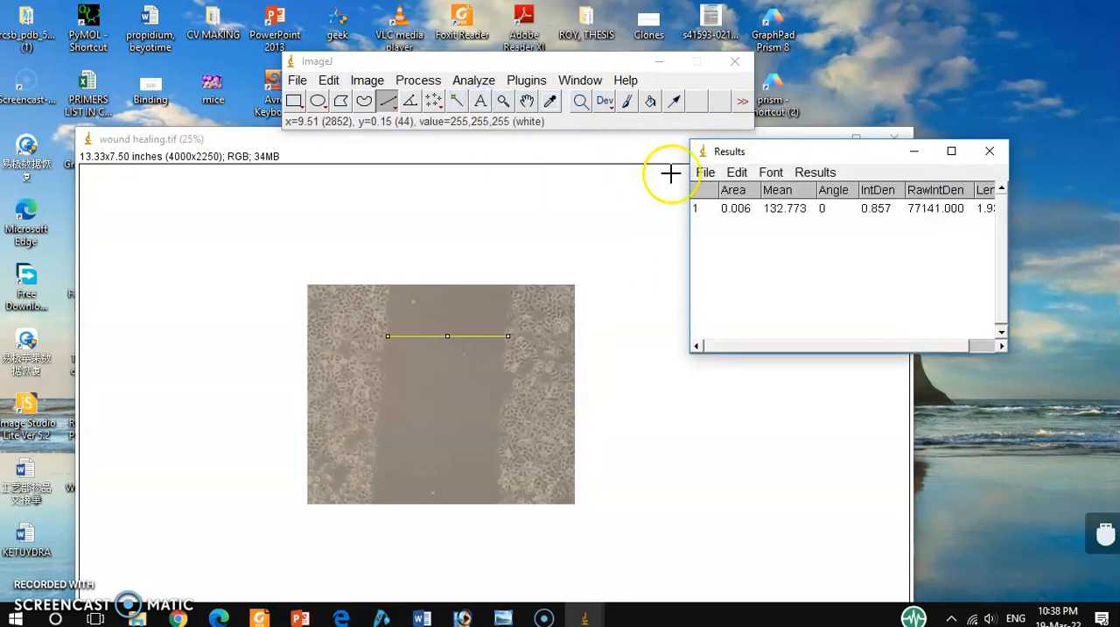
{"action": "left_click_drag", "start_coordinate": [731, 151], "coordinate": [652, 164]}
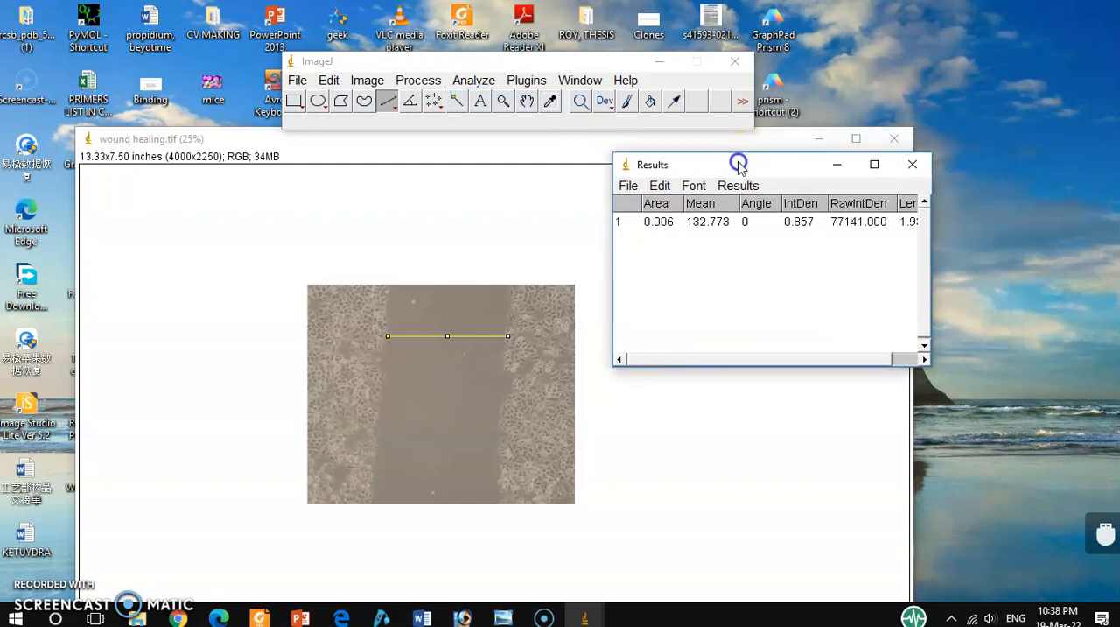
{"action": "mouse_move", "coordinate": [761, 360]}
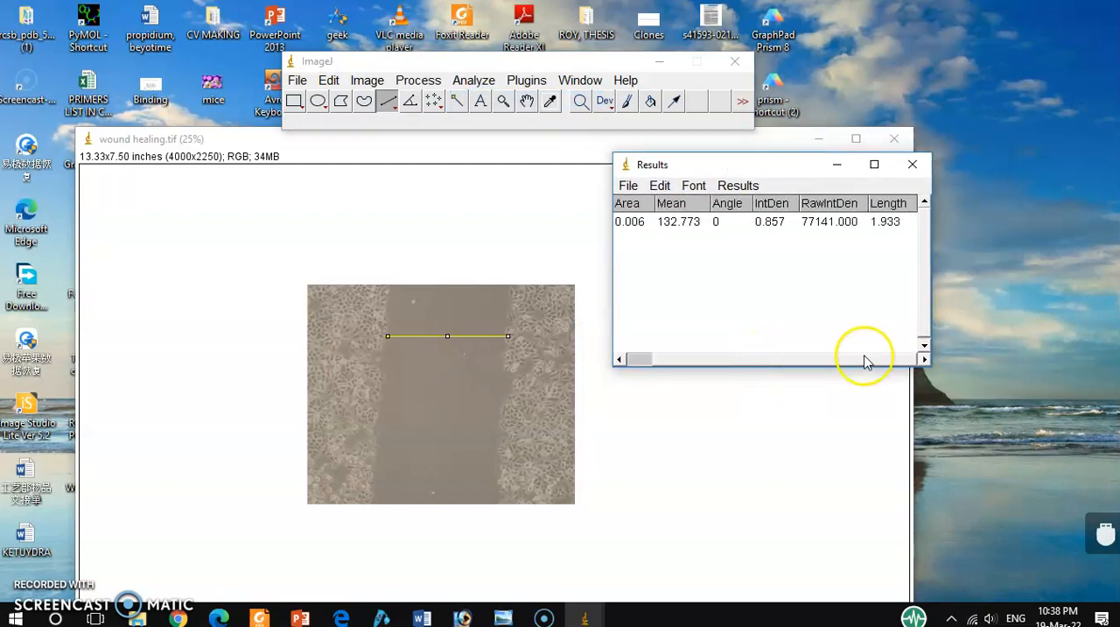
{"action": "mouse_move", "coordinate": [902, 276]}
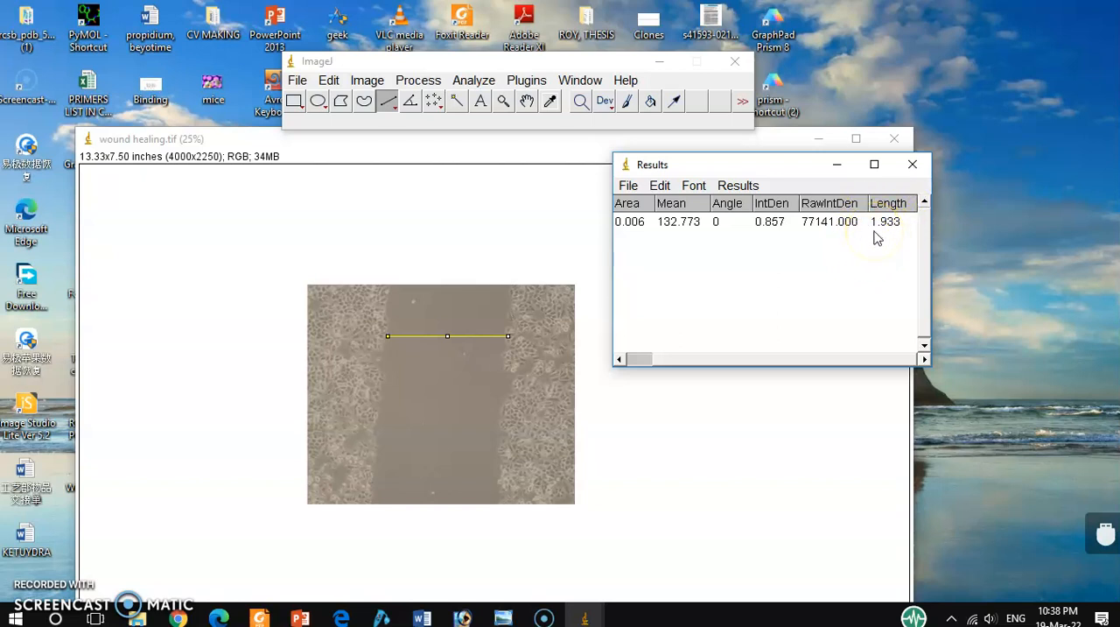
{"action": "mouse_move", "coordinate": [779, 366]}
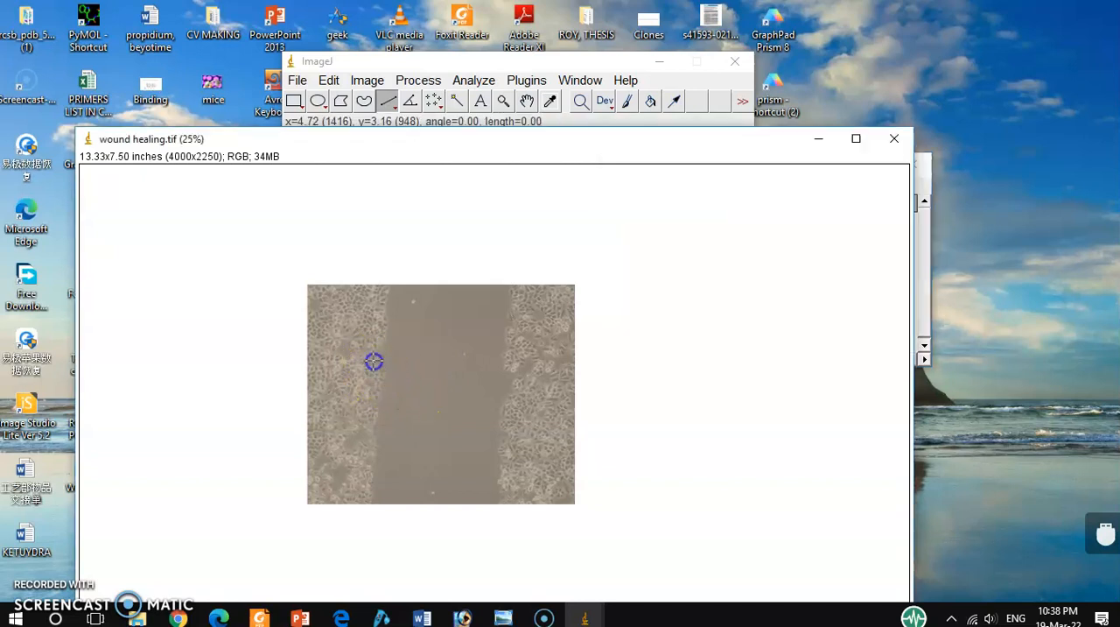
- Draw a second, slightly slanted line lower across the wound gap
{"action": "left_click_drag", "start_coordinate": [375, 361], "coordinate": [515, 372]}
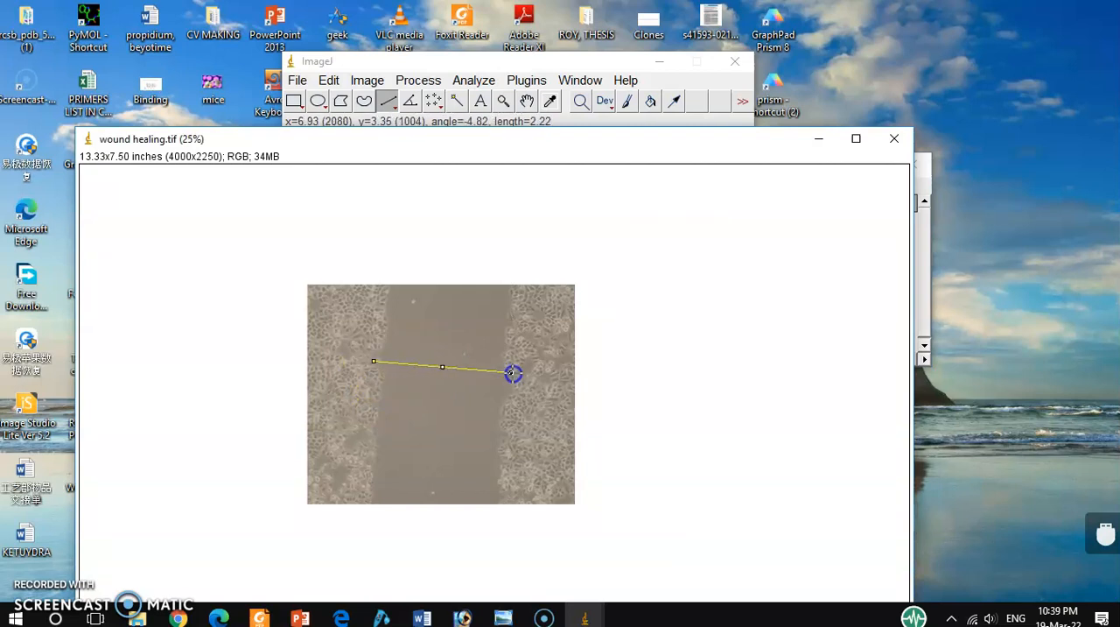
{"action": "left_click_drag", "start_coordinate": [511, 373], "coordinate": [521, 374]}
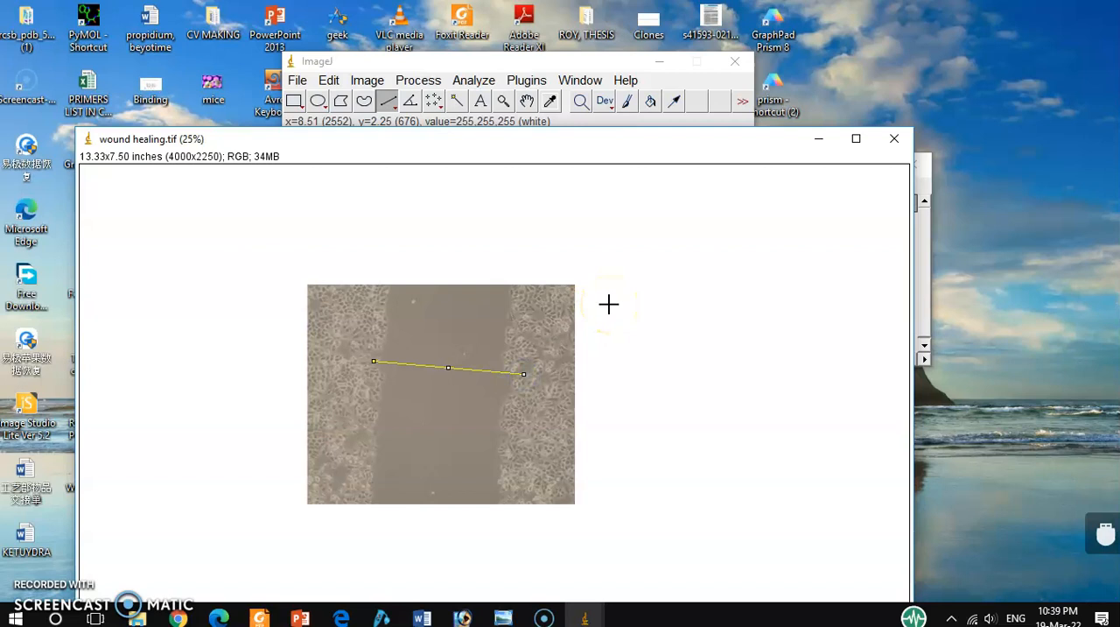
{"action": "mouse_move", "coordinate": [925, 294]}
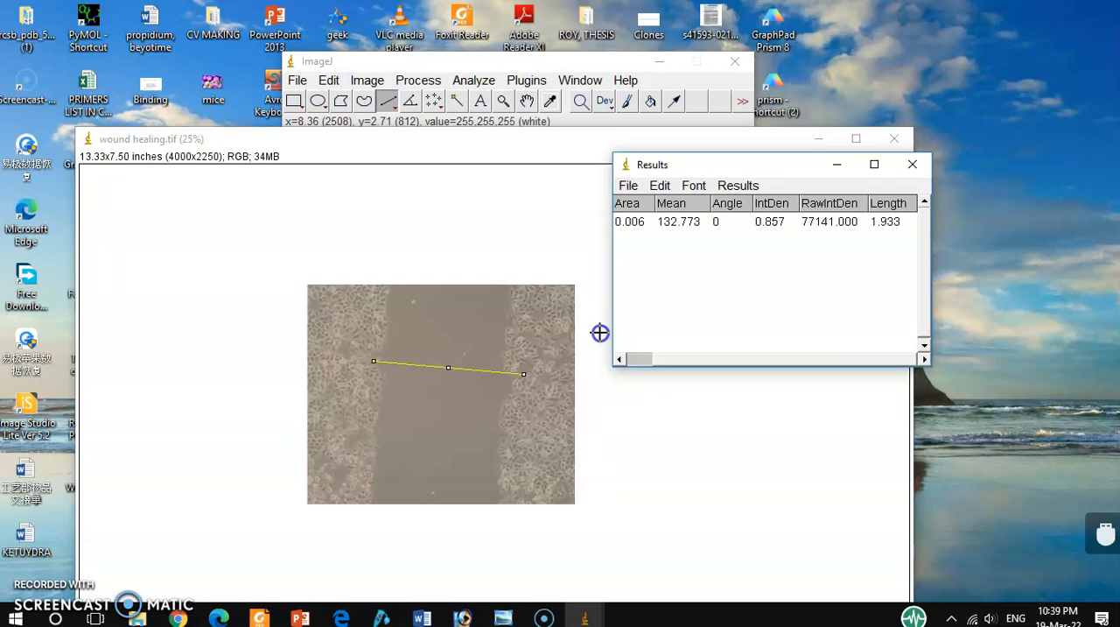
{"action": "mouse_move", "coordinate": [490, 112]}
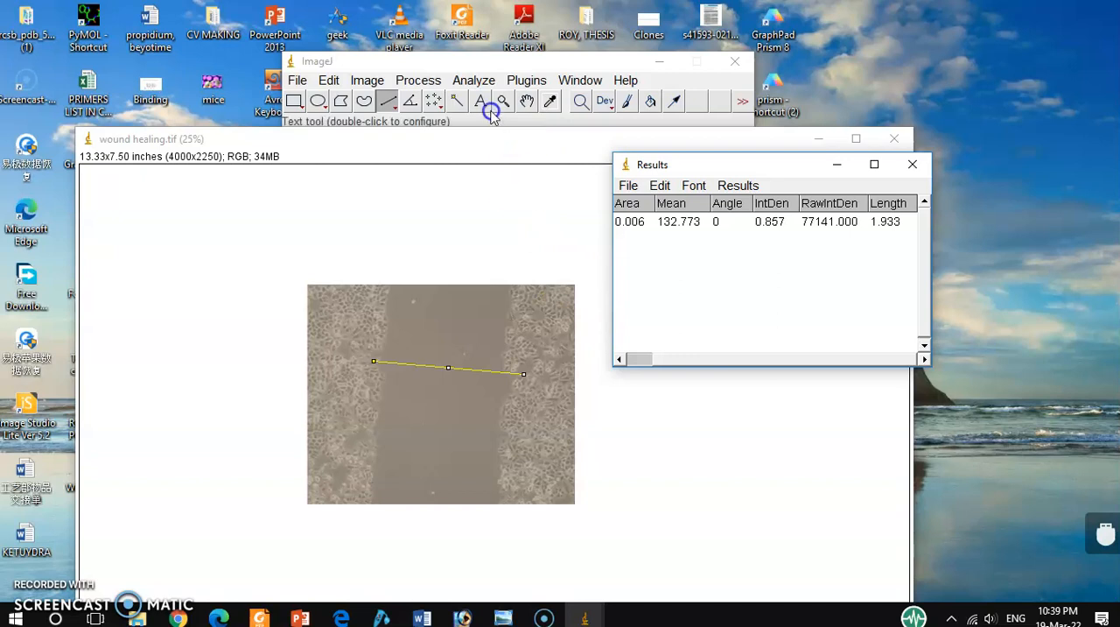
{"action": "mouse_move", "coordinate": [480, 81]}
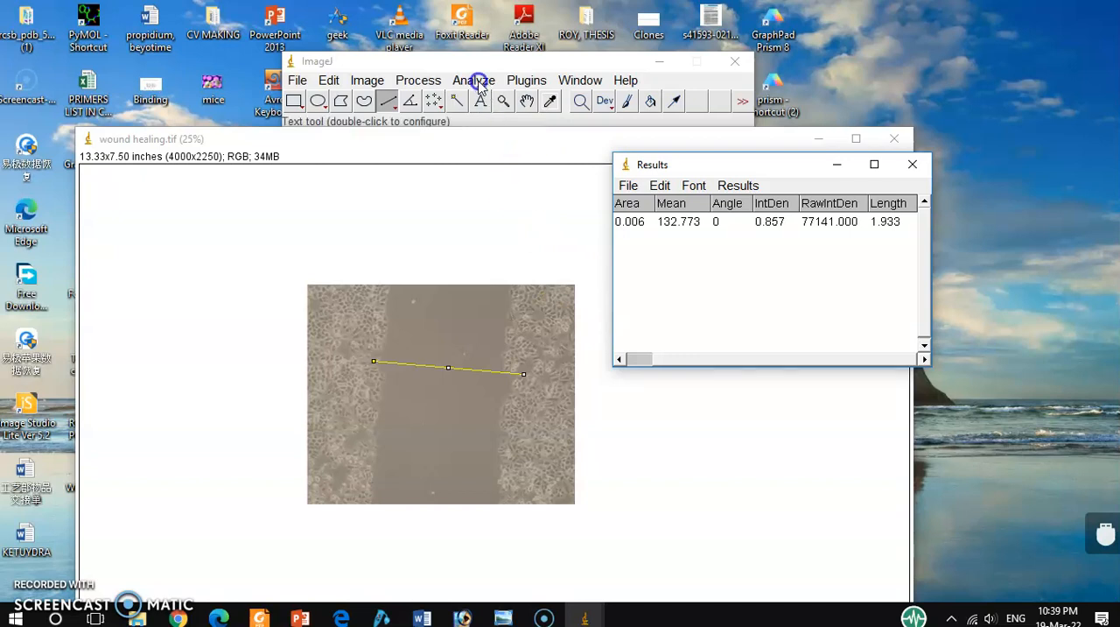
- Measure the second line, adding a Results row with angle -5.052 and length 2.423
{"action": "left_click", "coordinate": [472, 80]}
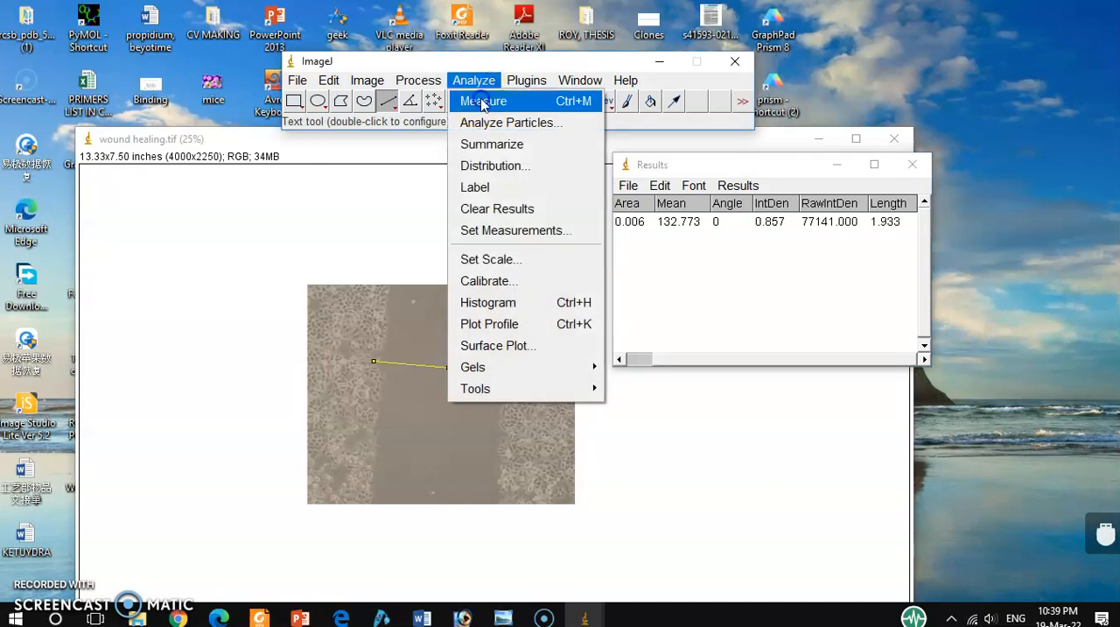
{"action": "left_click", "coordinate": [483, 101]}
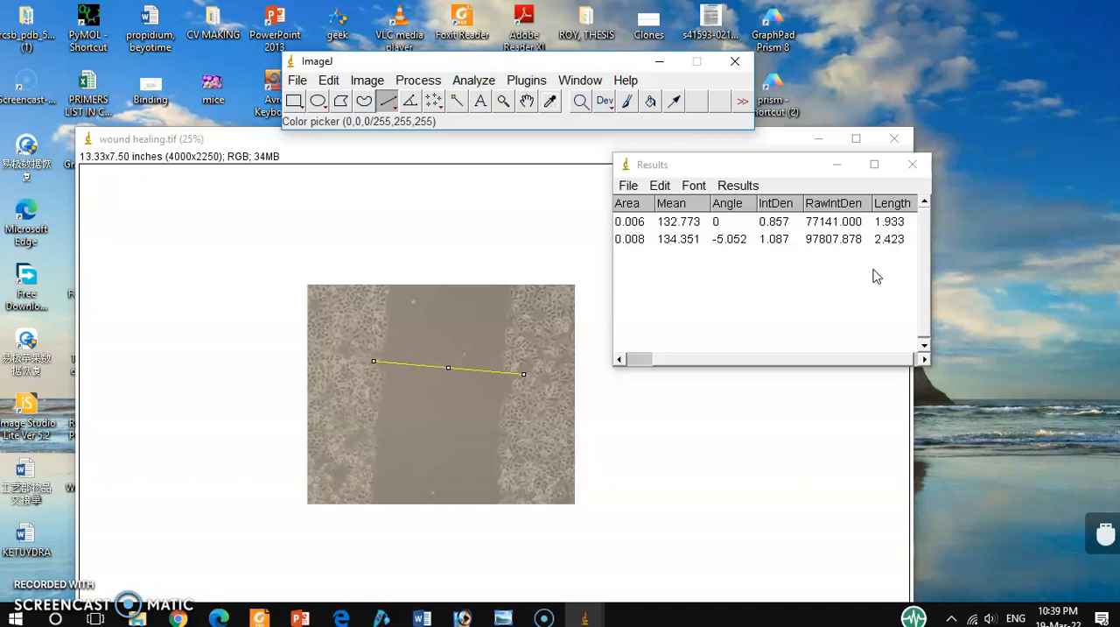
{"action": "mouse_move", "coordinate": [574, 362]}
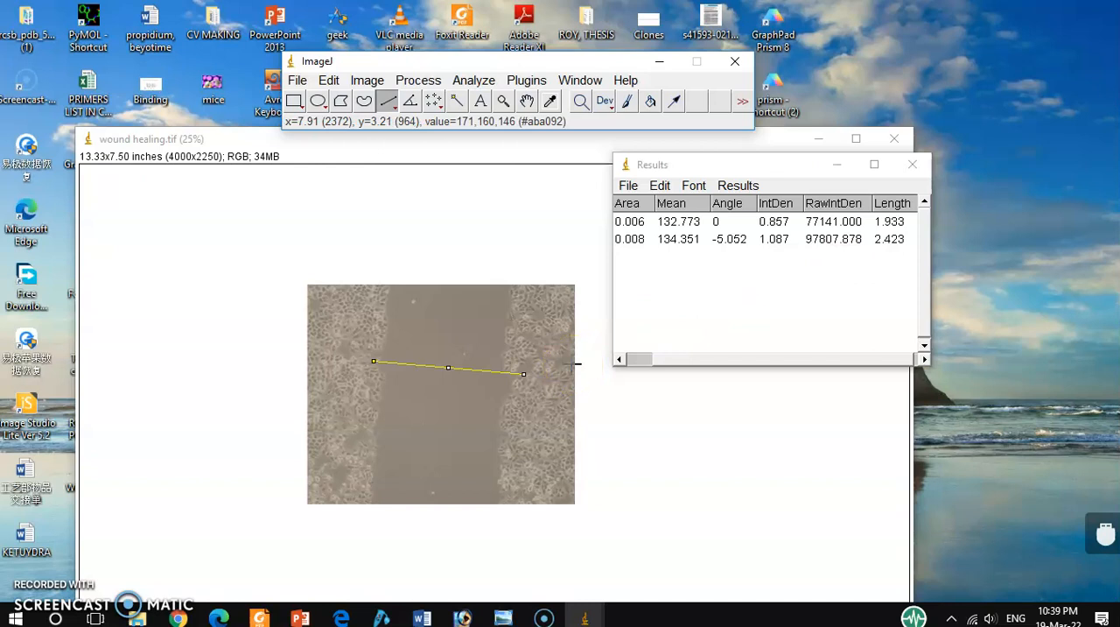